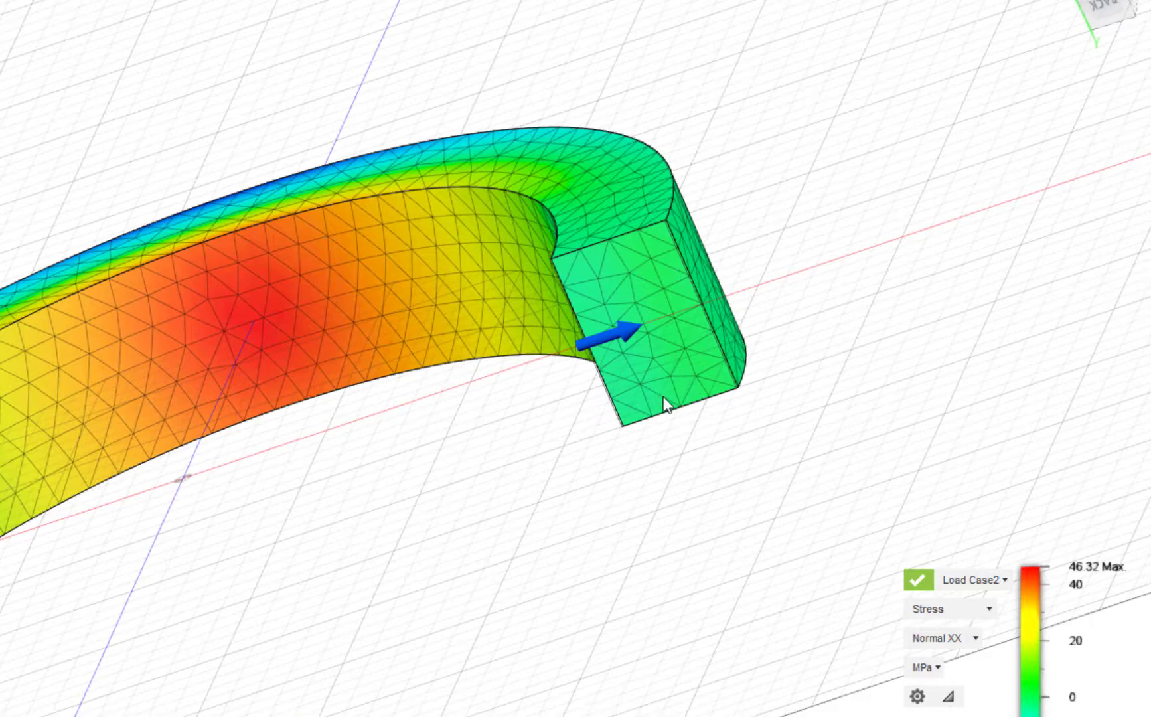
mouse_move(596, 352)
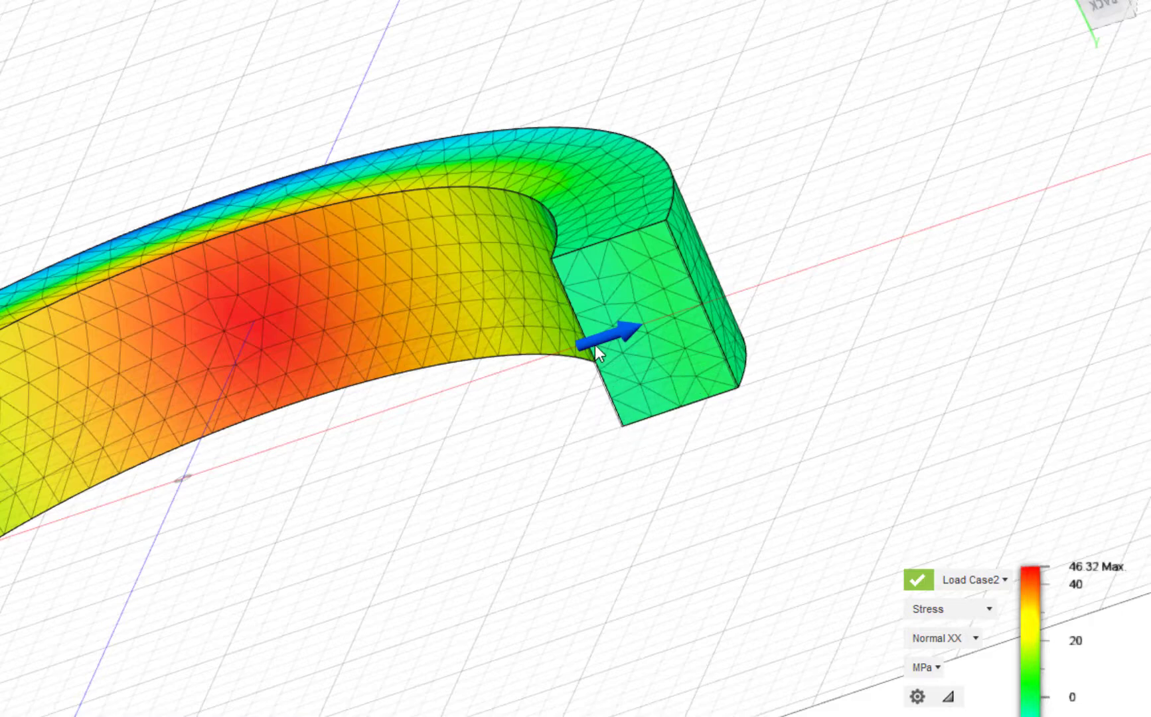
mouse_move(616, 242)
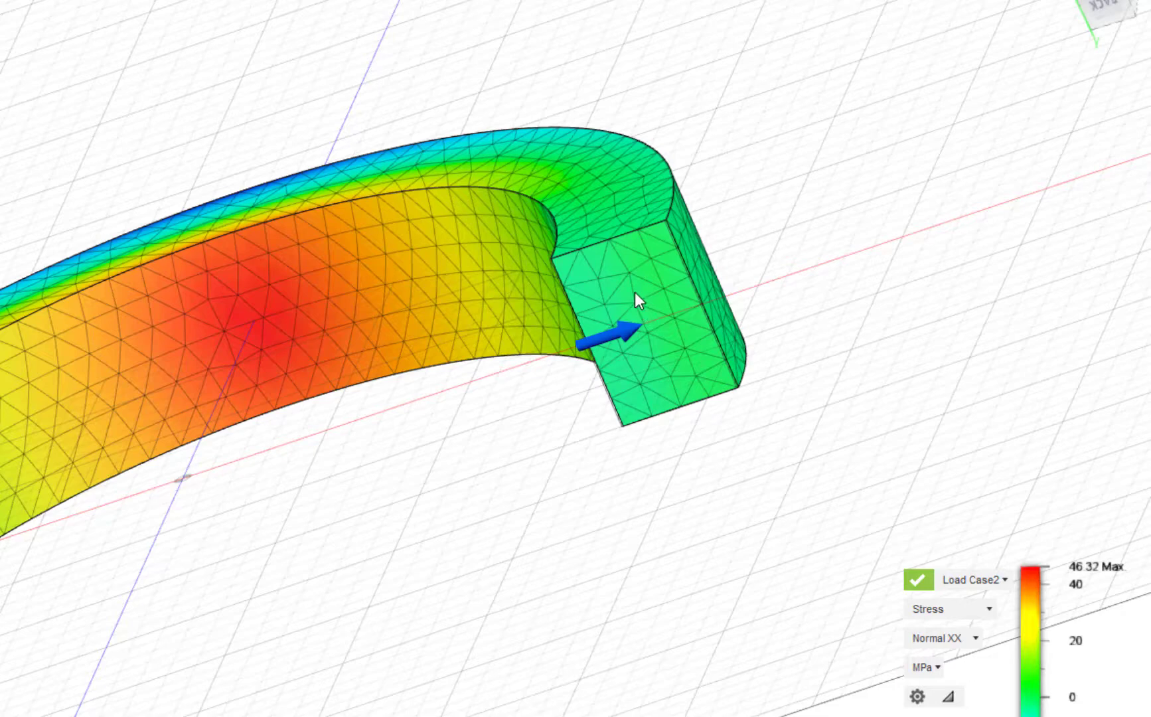
mouse_move(649, 331)
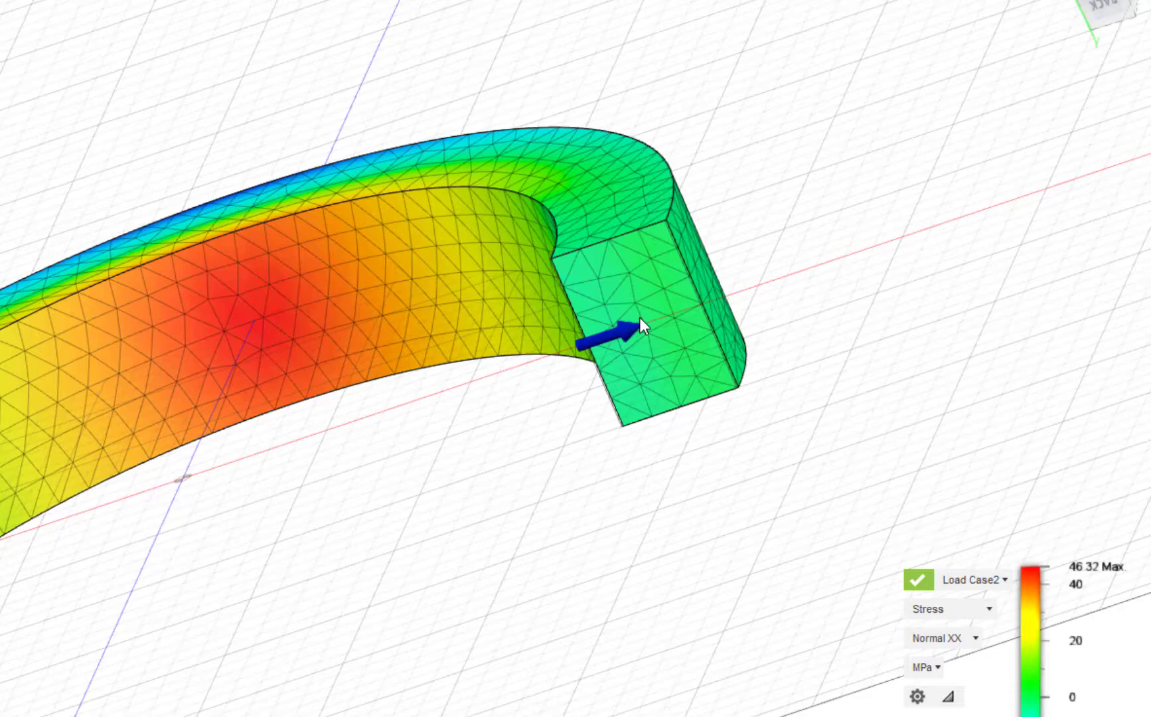
mouse_move(649, 370)
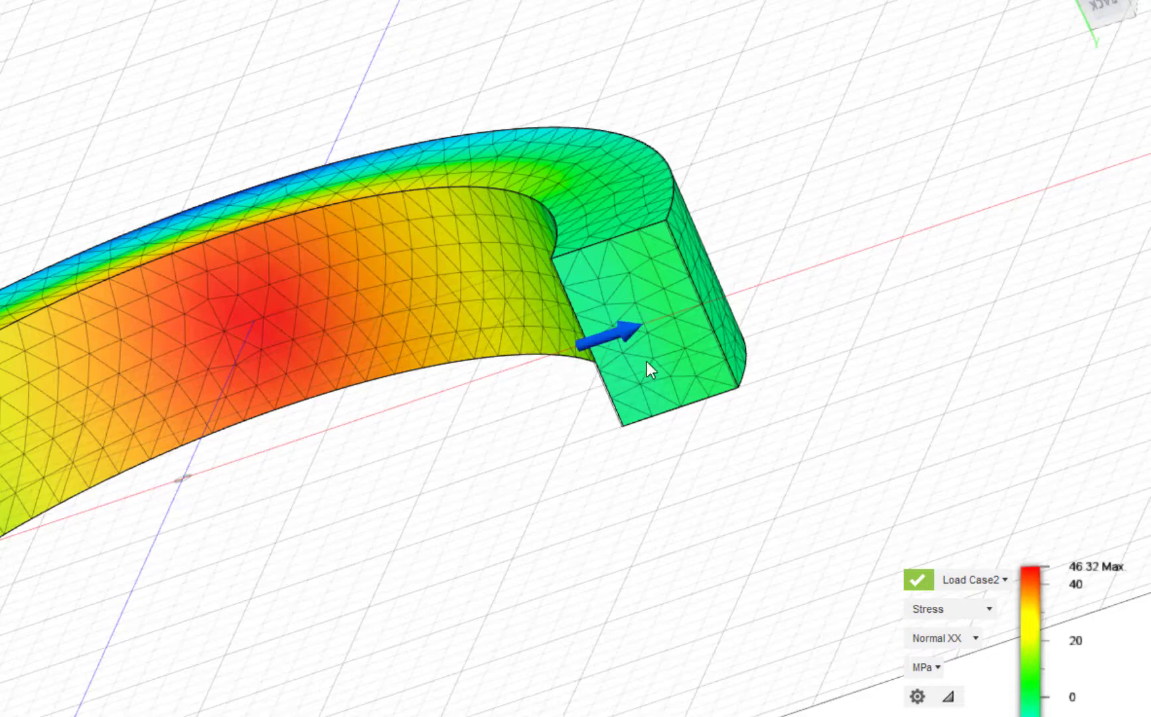
mouse_move(651, 329)
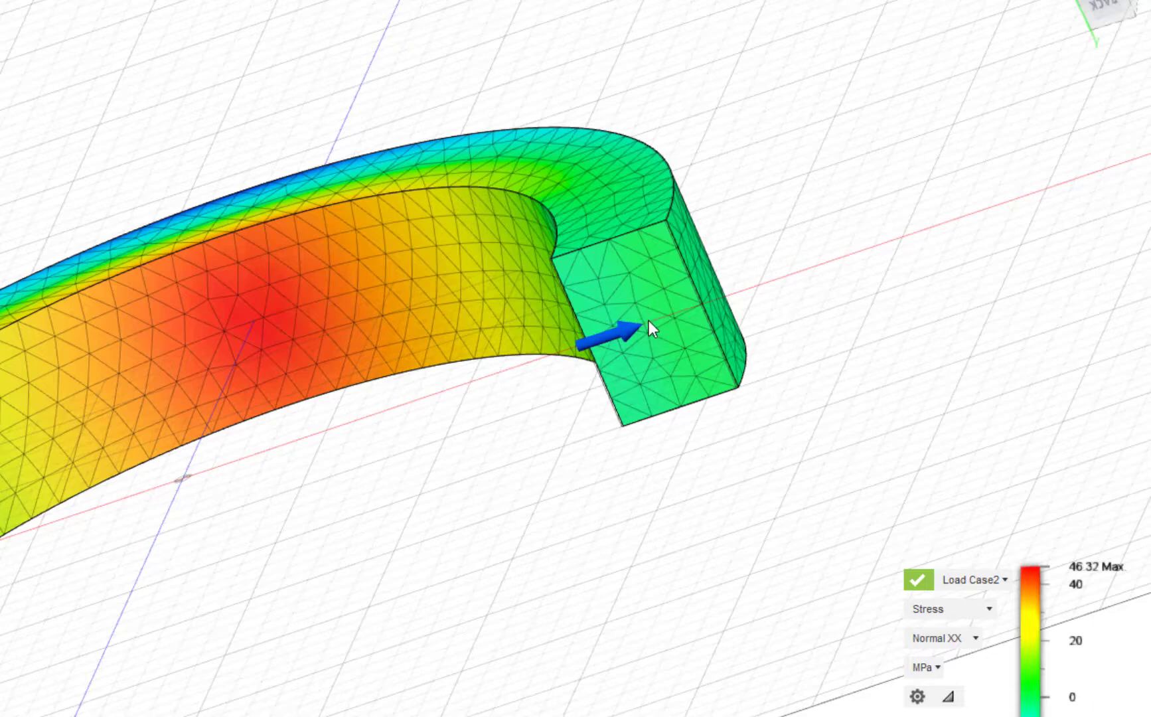
Step: Zoom in on the beam's sliced section showing the blue-to-red stress gradient
left_click_drag(653, 328, 198, 543)
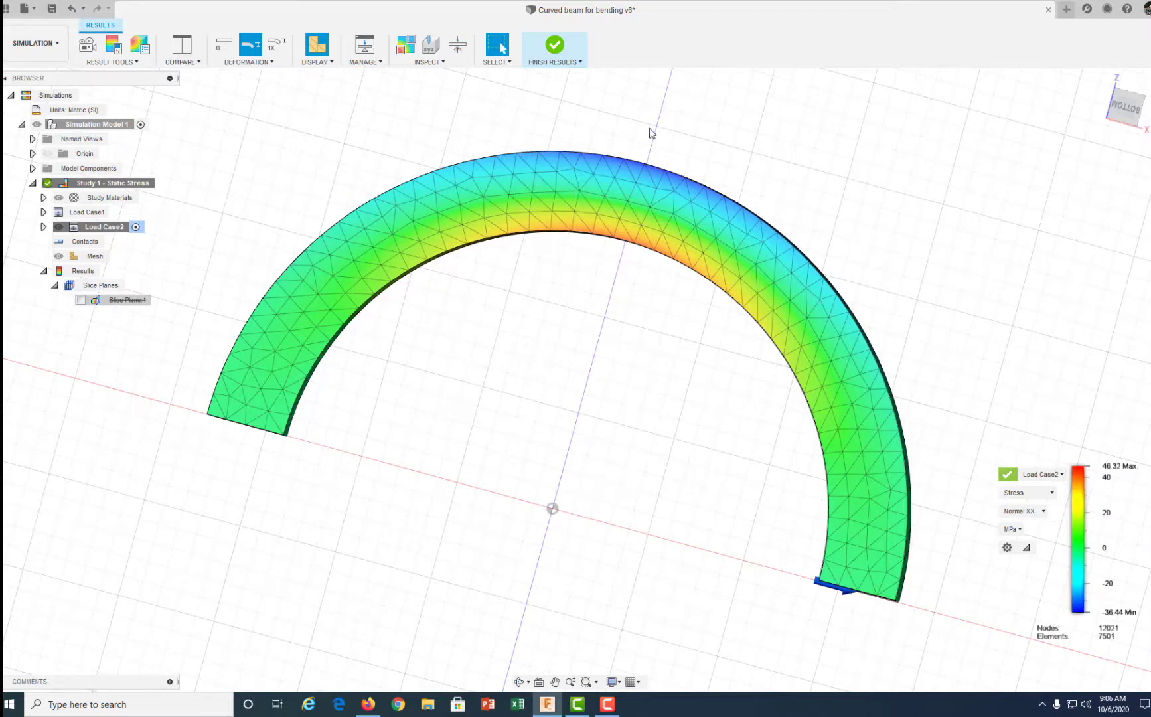
mouse_move(83, 304)
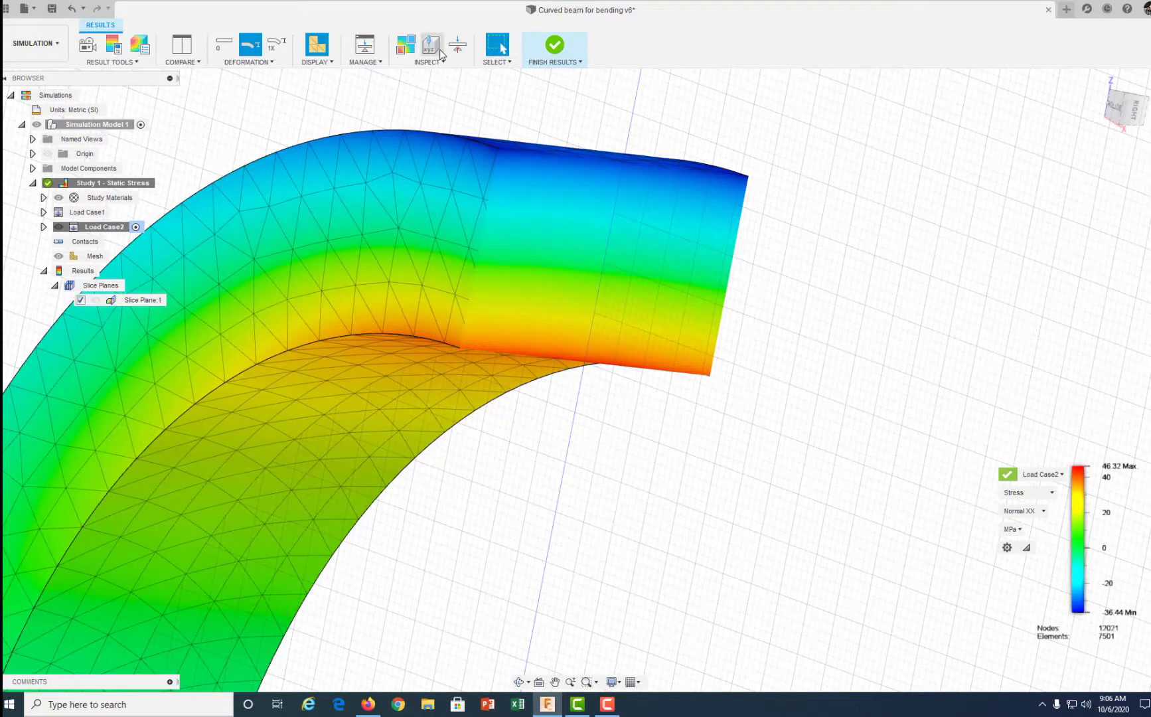
Step: Create a surface probe on the cut face reading about 43.79 MPa on the tensile side
left_click(426, 49)
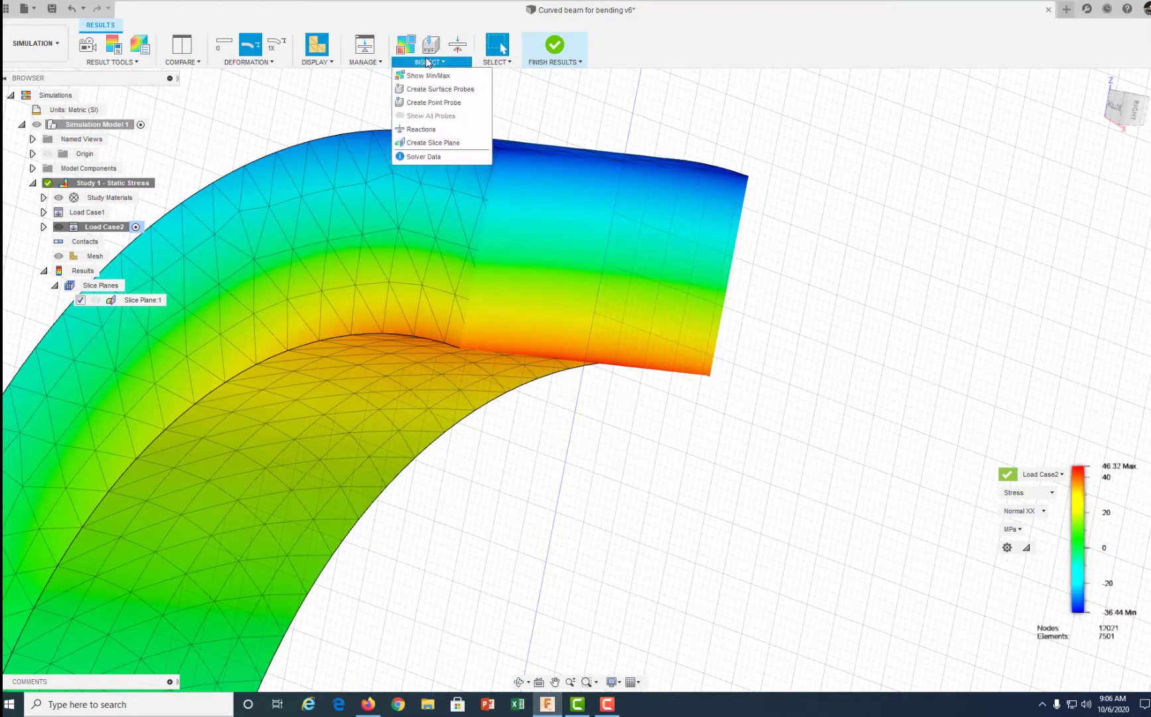
mouse_move(440, 89)
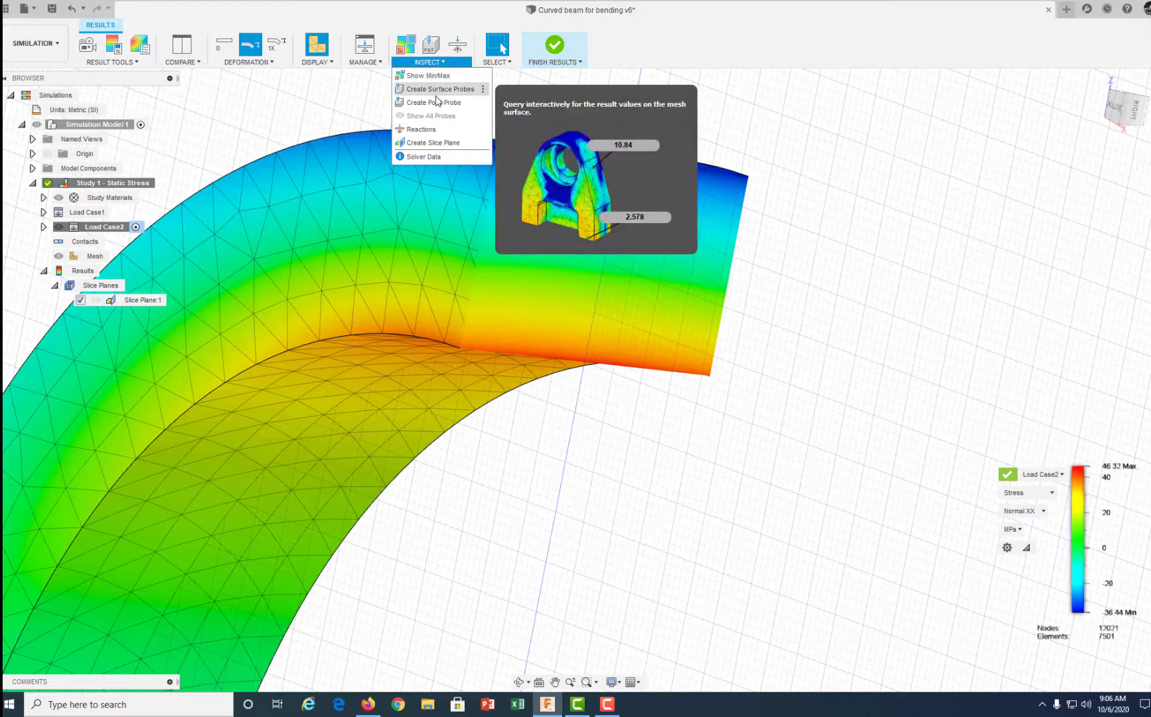
left_click(433, 102)
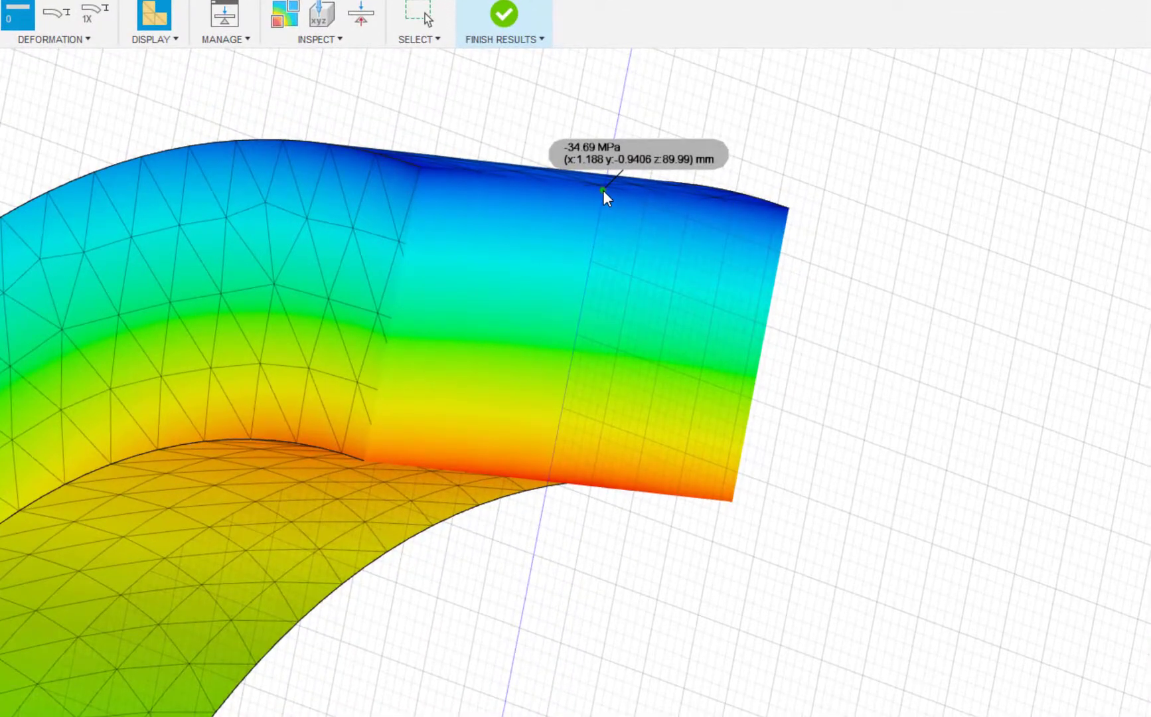
left_click(552, 483)
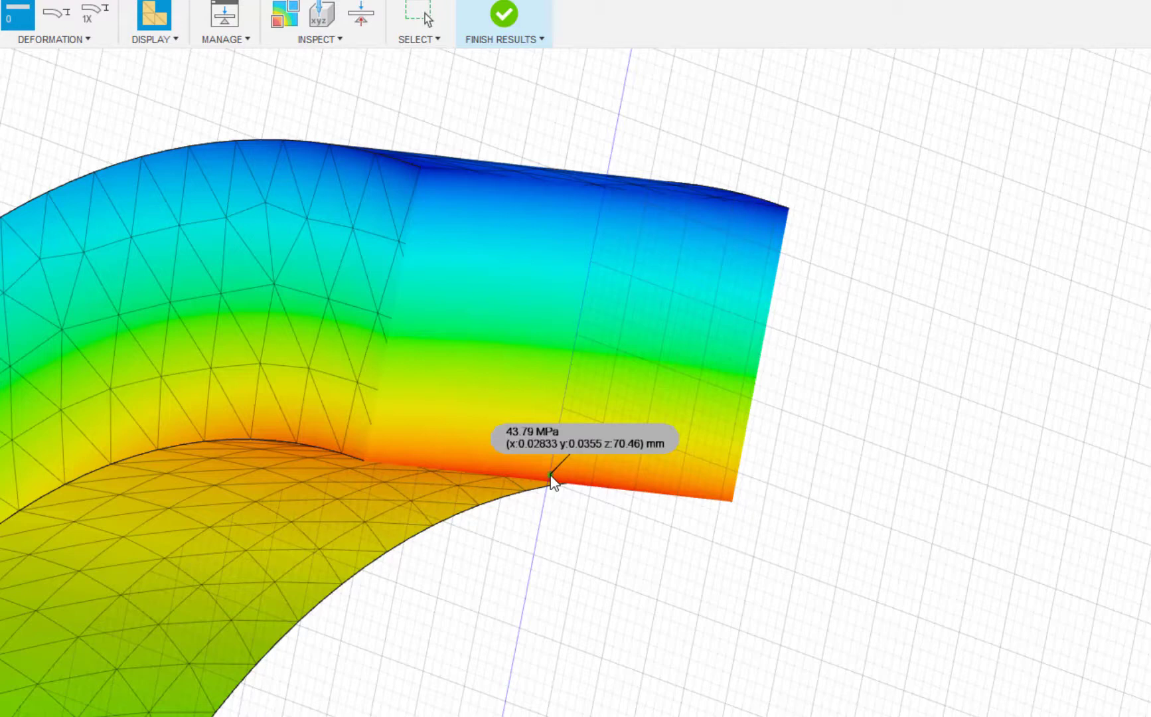